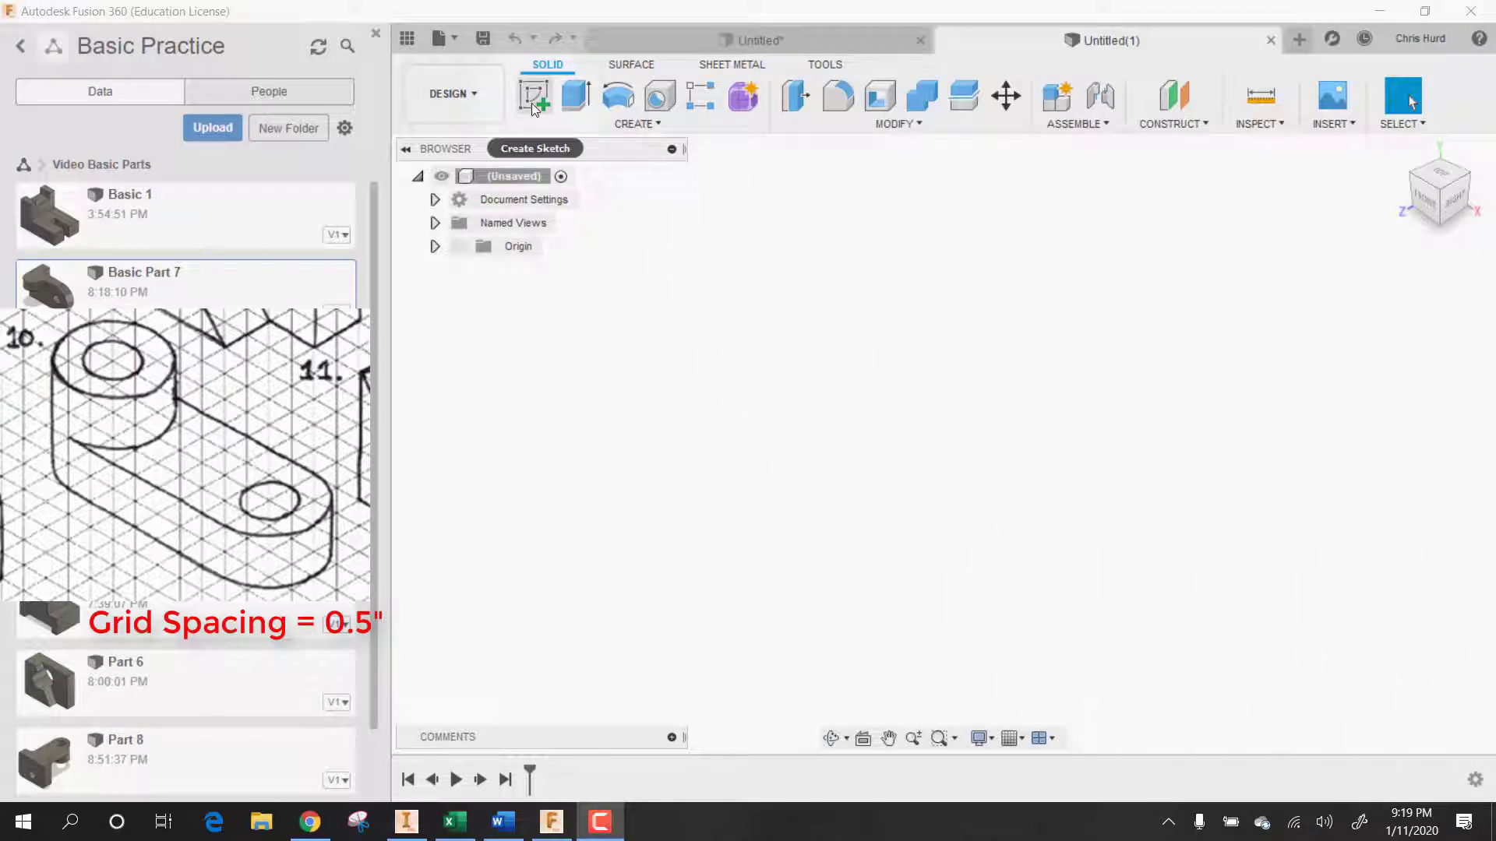
Draw a 2-inch centre-diameter circle on the front plane's origin.
left_click(534, 95)
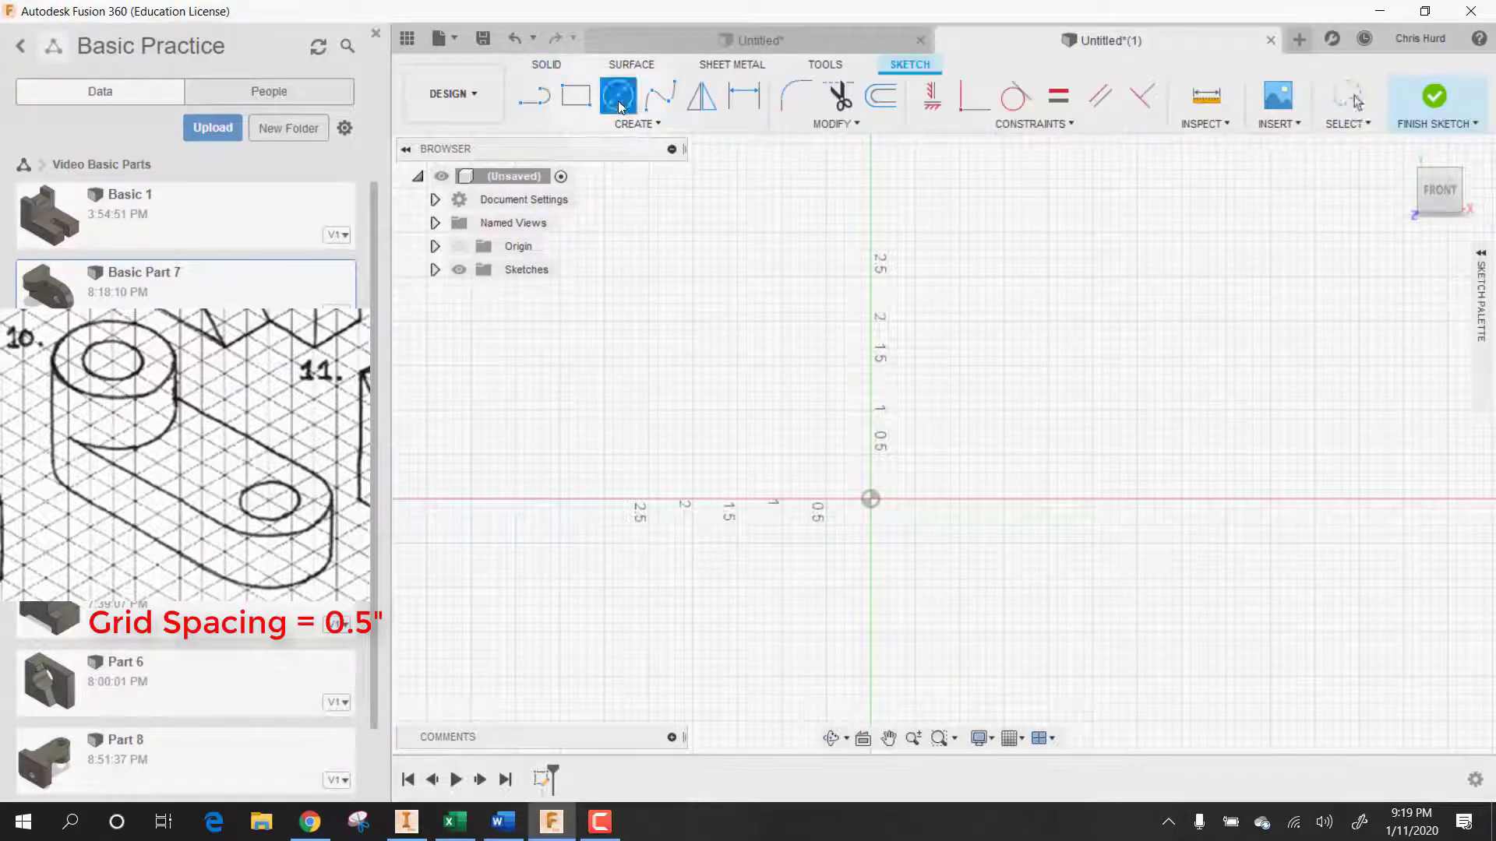
left_click_drag(869, 499, 916, 561)
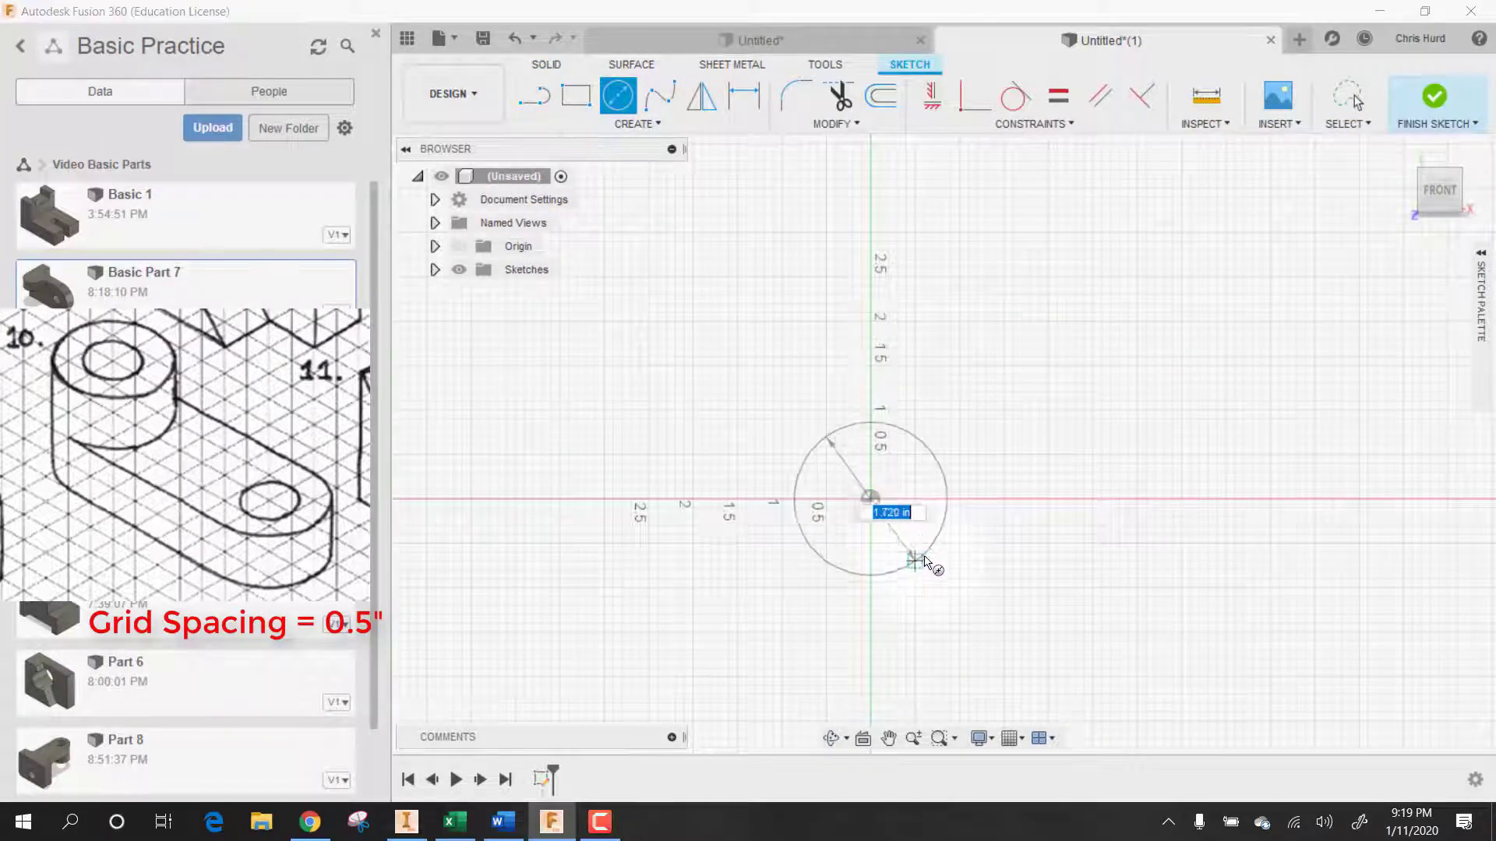
type("2")
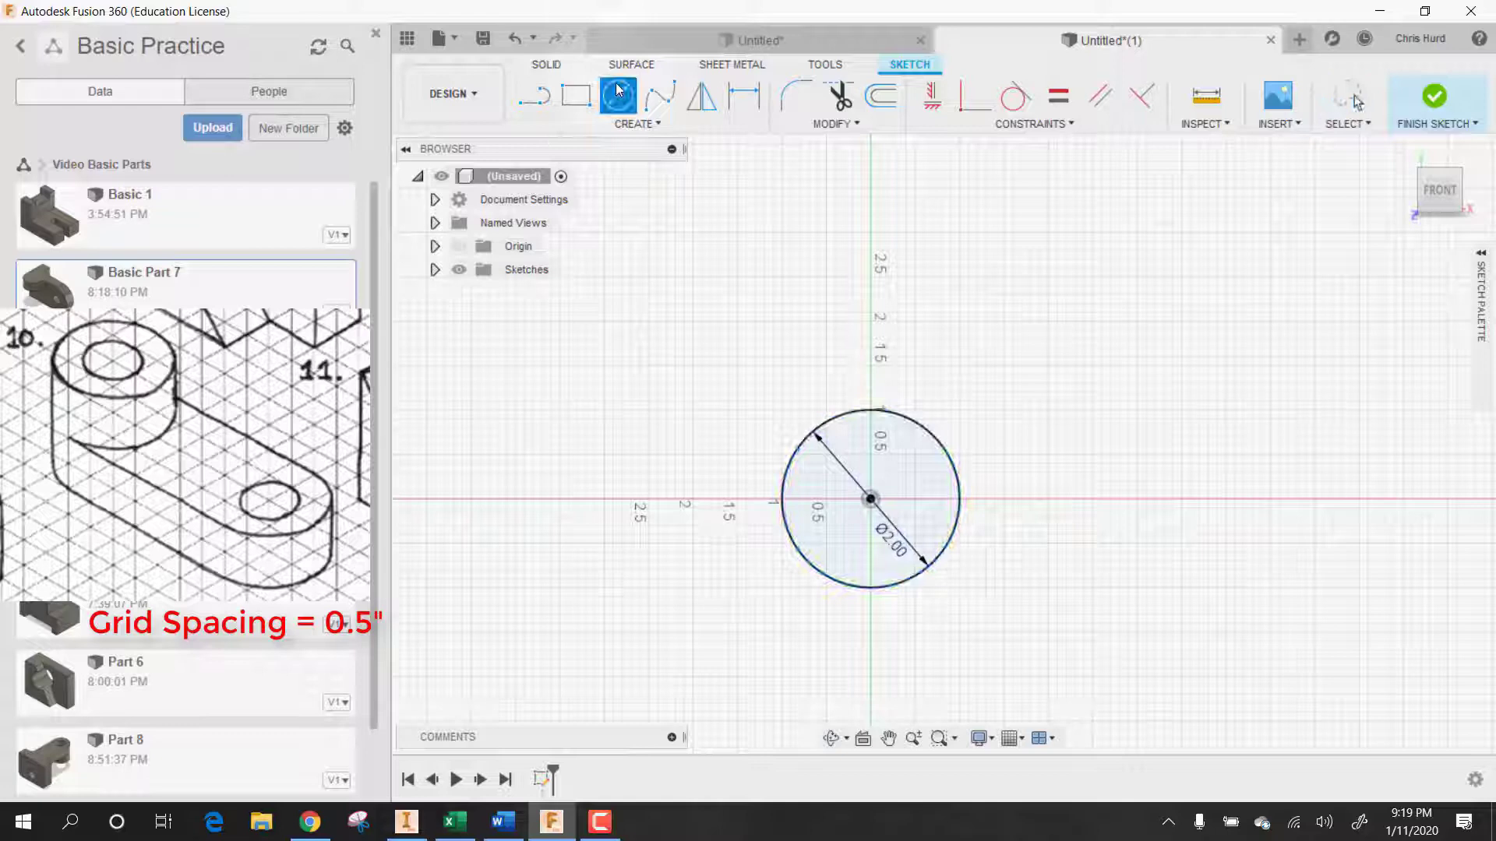
Place a second circle to the right and dimension its spacing at 3.00 inches.
left_click(617, 95)
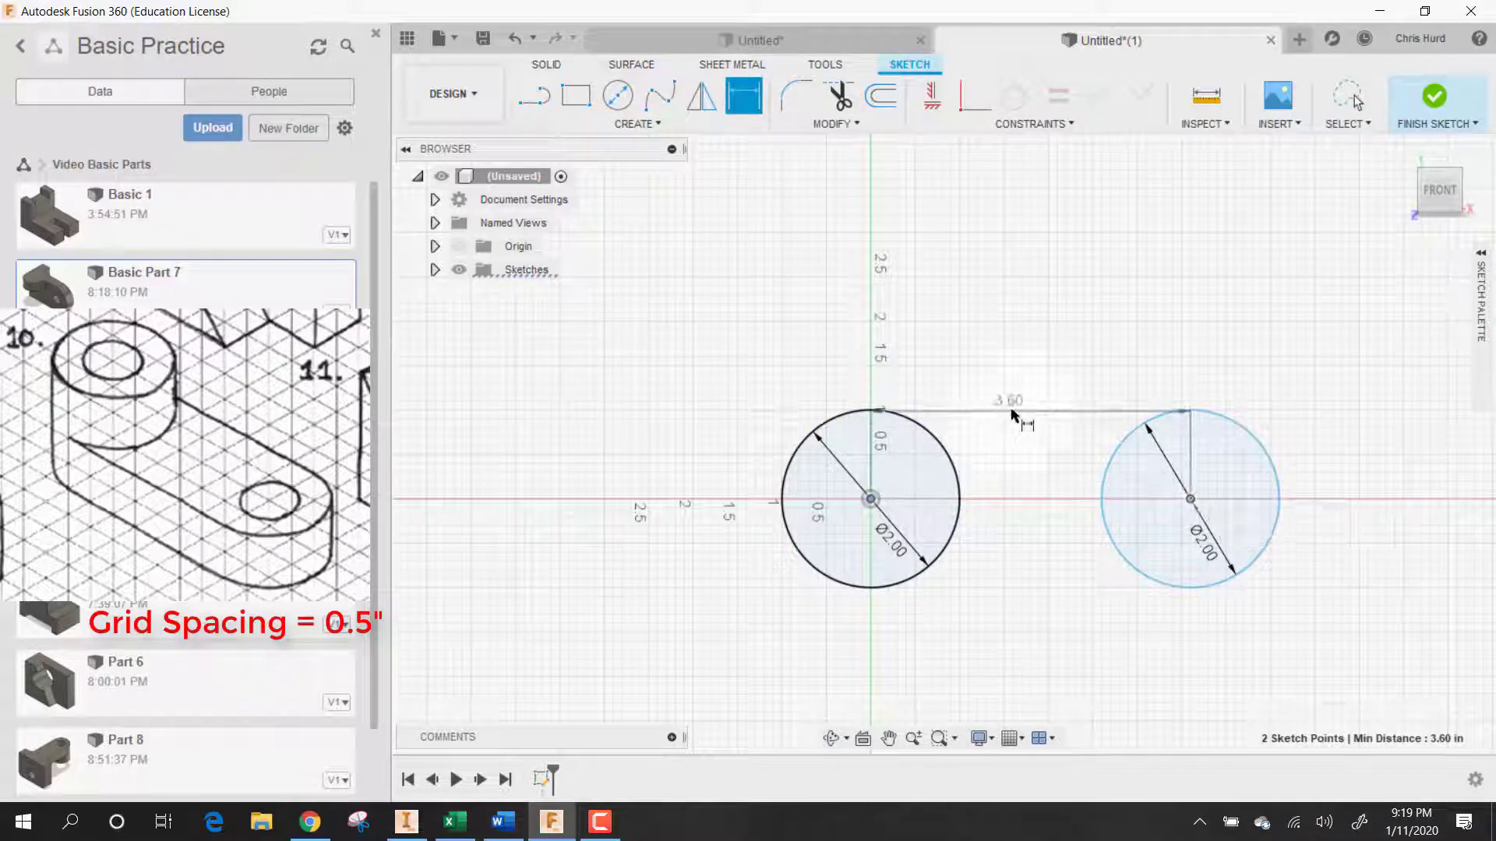
left_click(1009, 400)
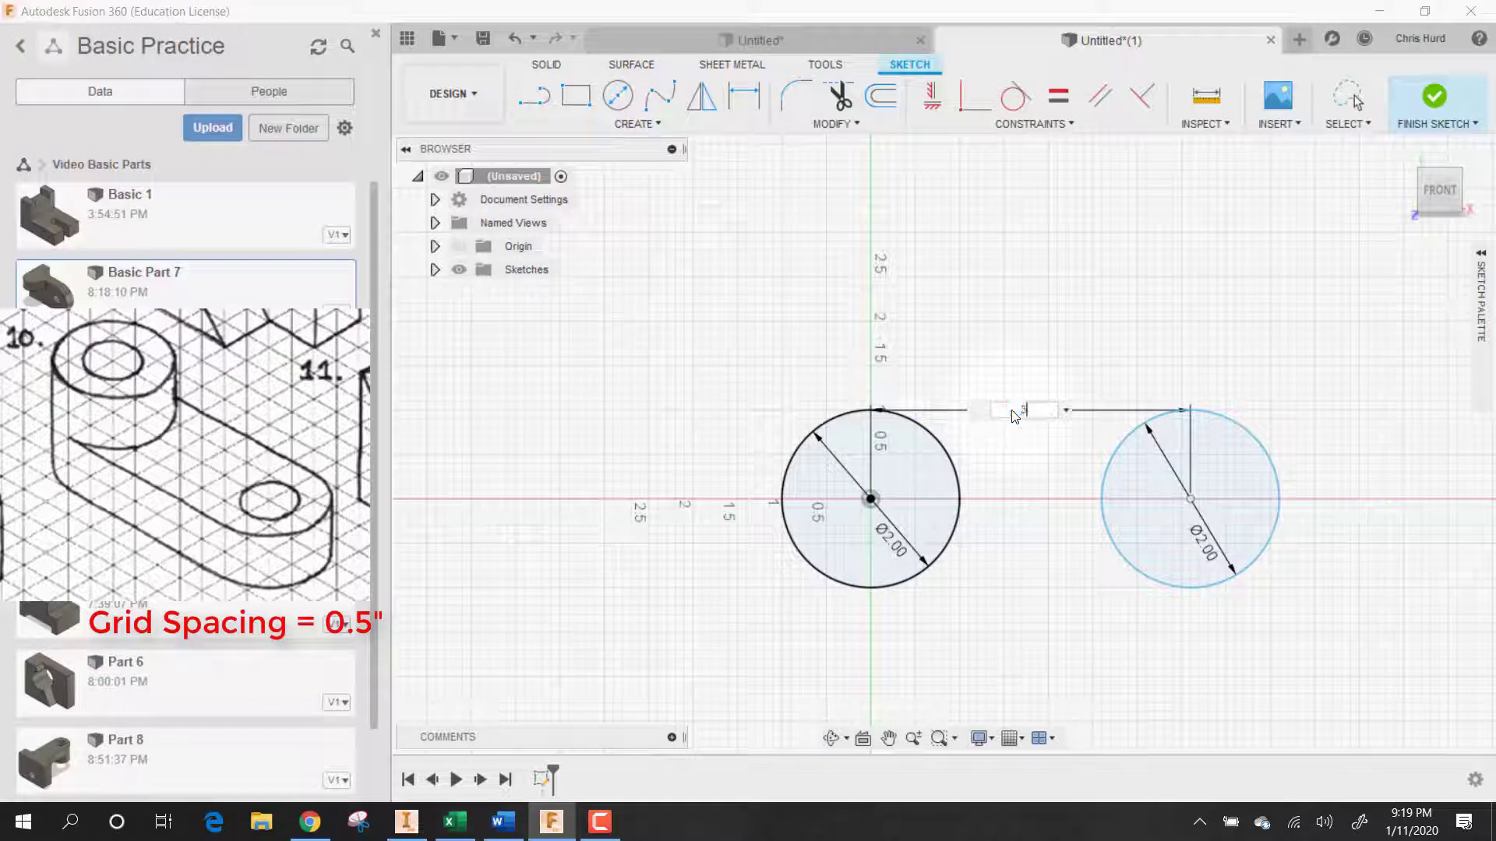
type("3.00")
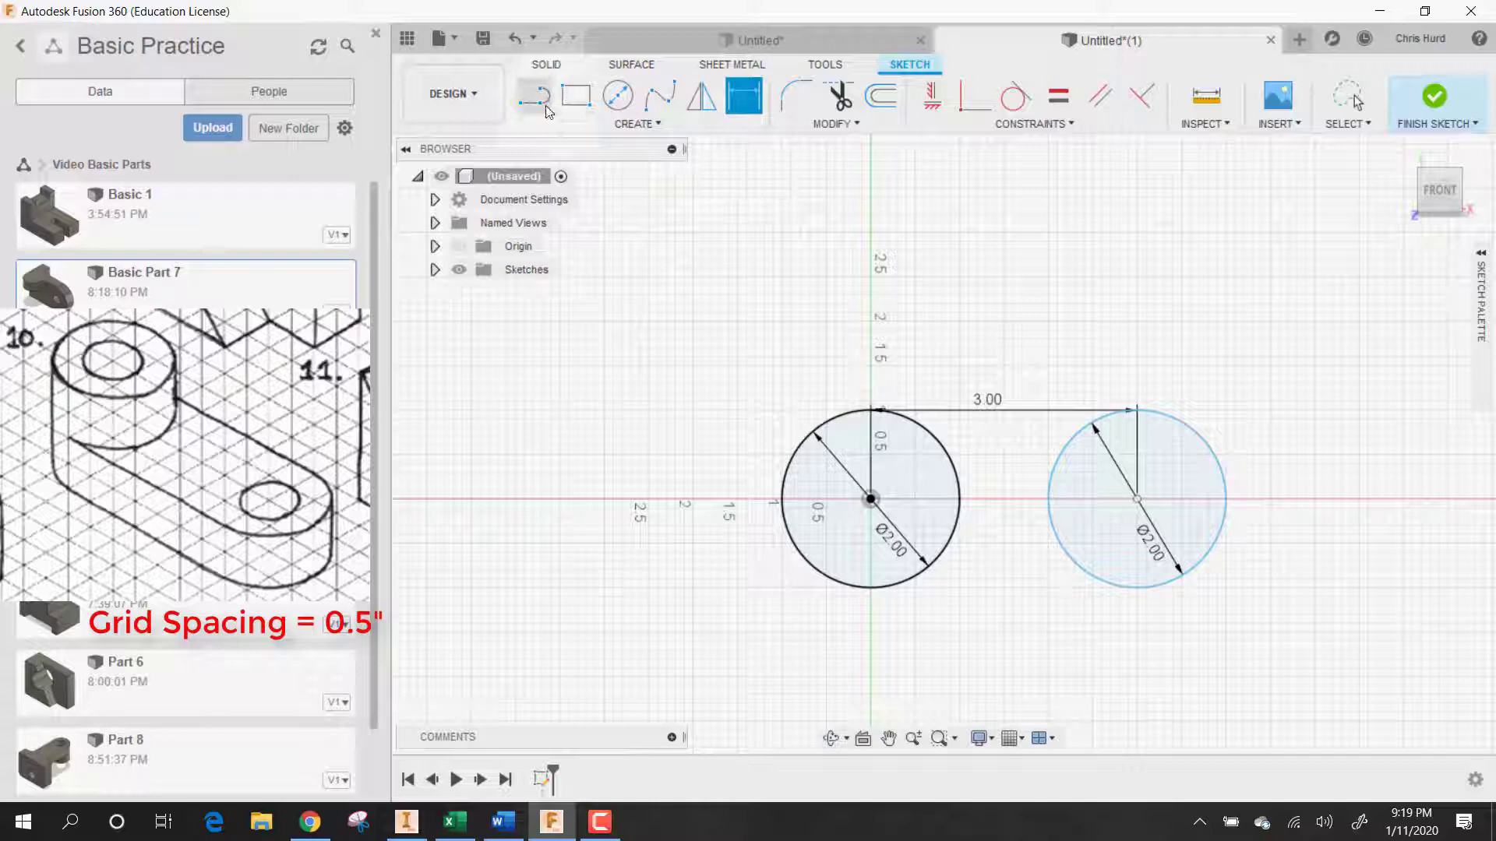
Draw tangent lines joining the tops and bottoms of the two circles into a slot.
left_click(533, 95)
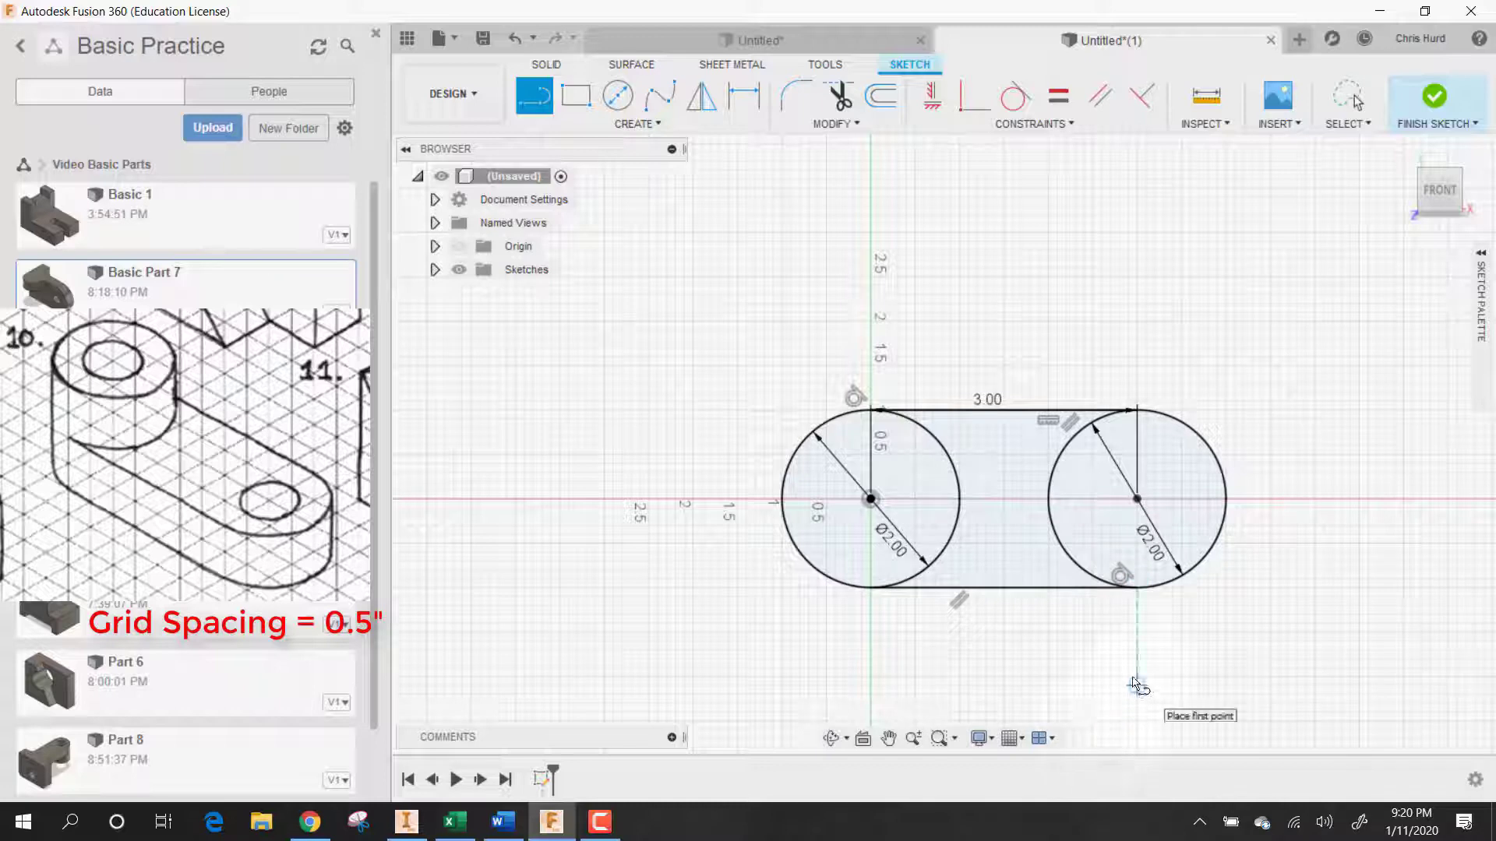
left_click(636, 123)
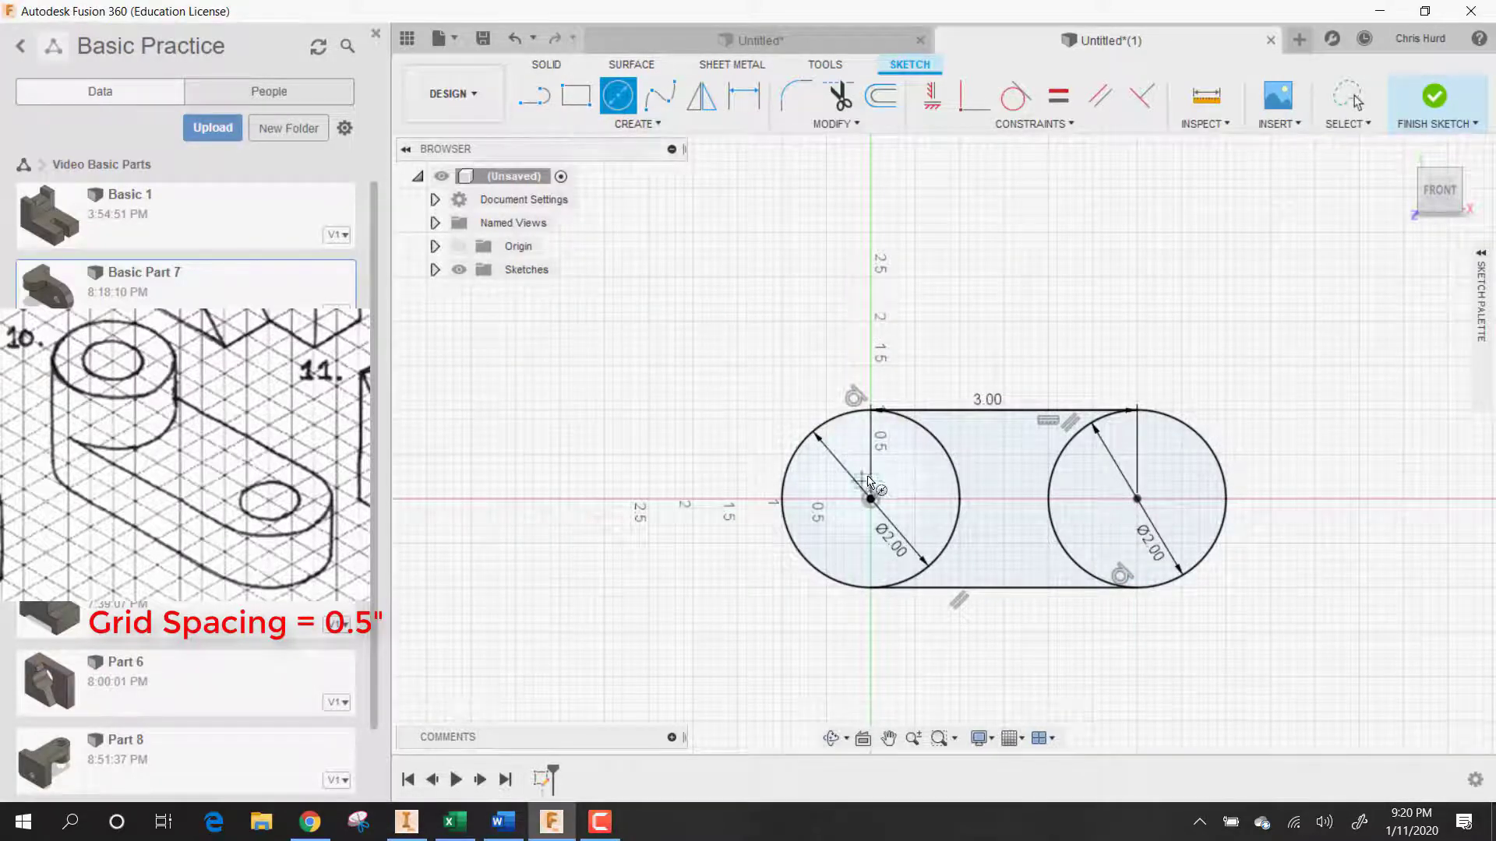
Draw a smaller concentric hole circle at the left circle's centre.
left_click_drag(869, 499, 907, 534)
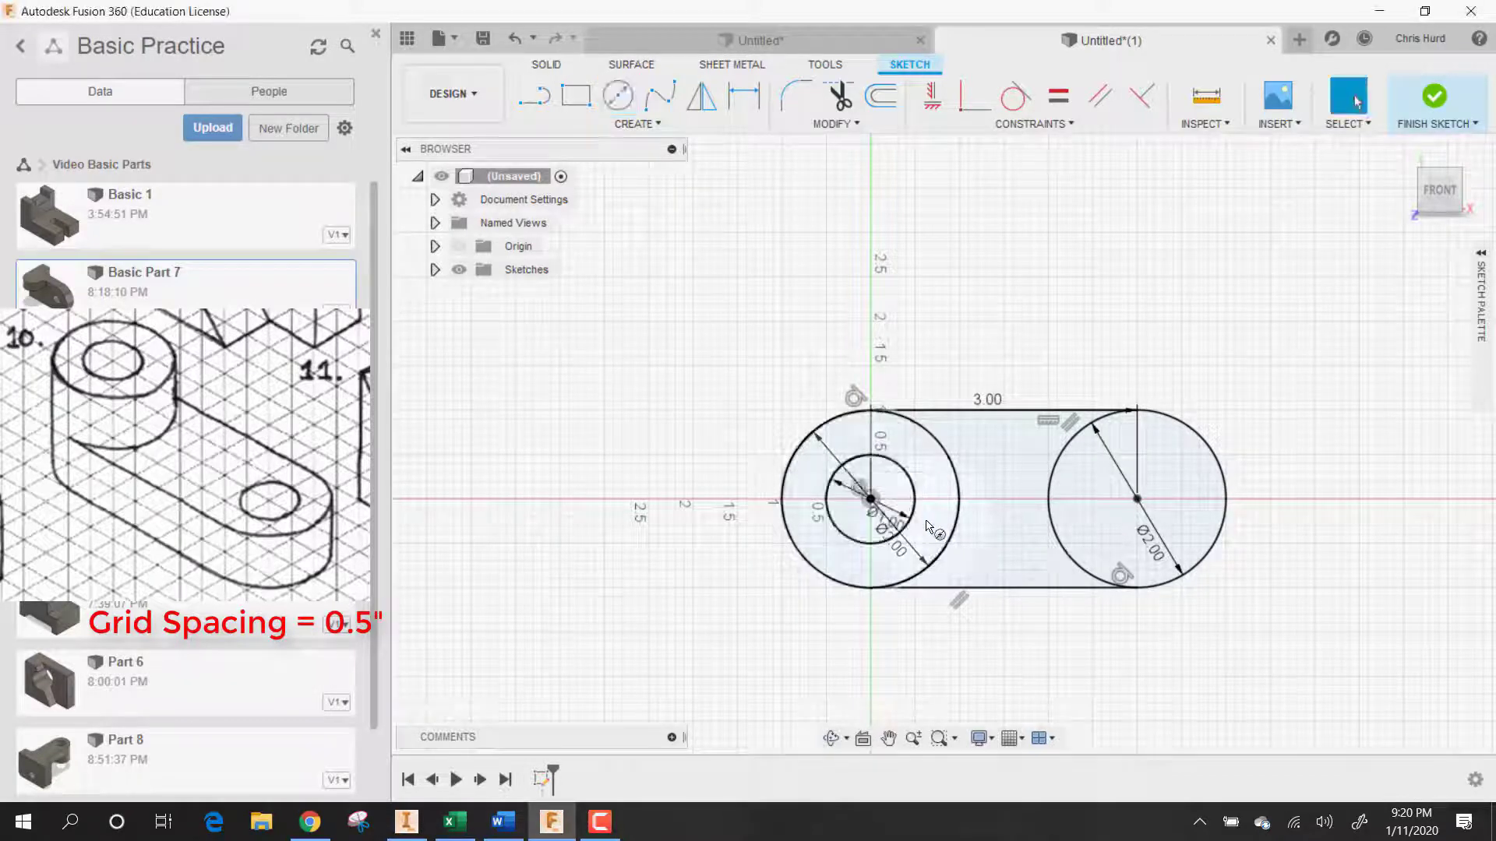
mouse_move(619, 93)
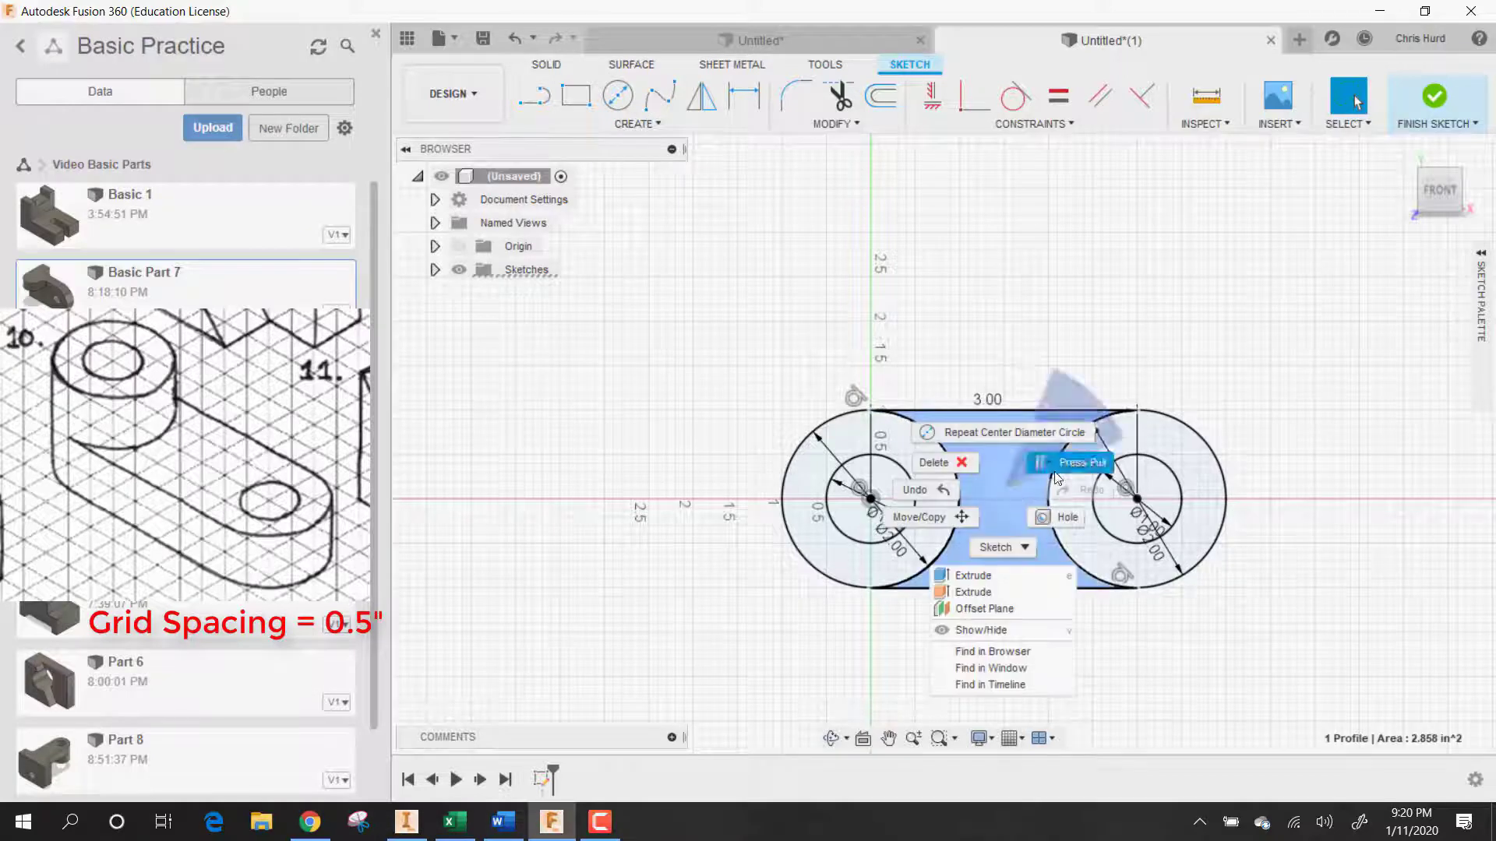
Press Pull both slot profiles 2 inches into a solid link with two holes.
left_click(972, 575)
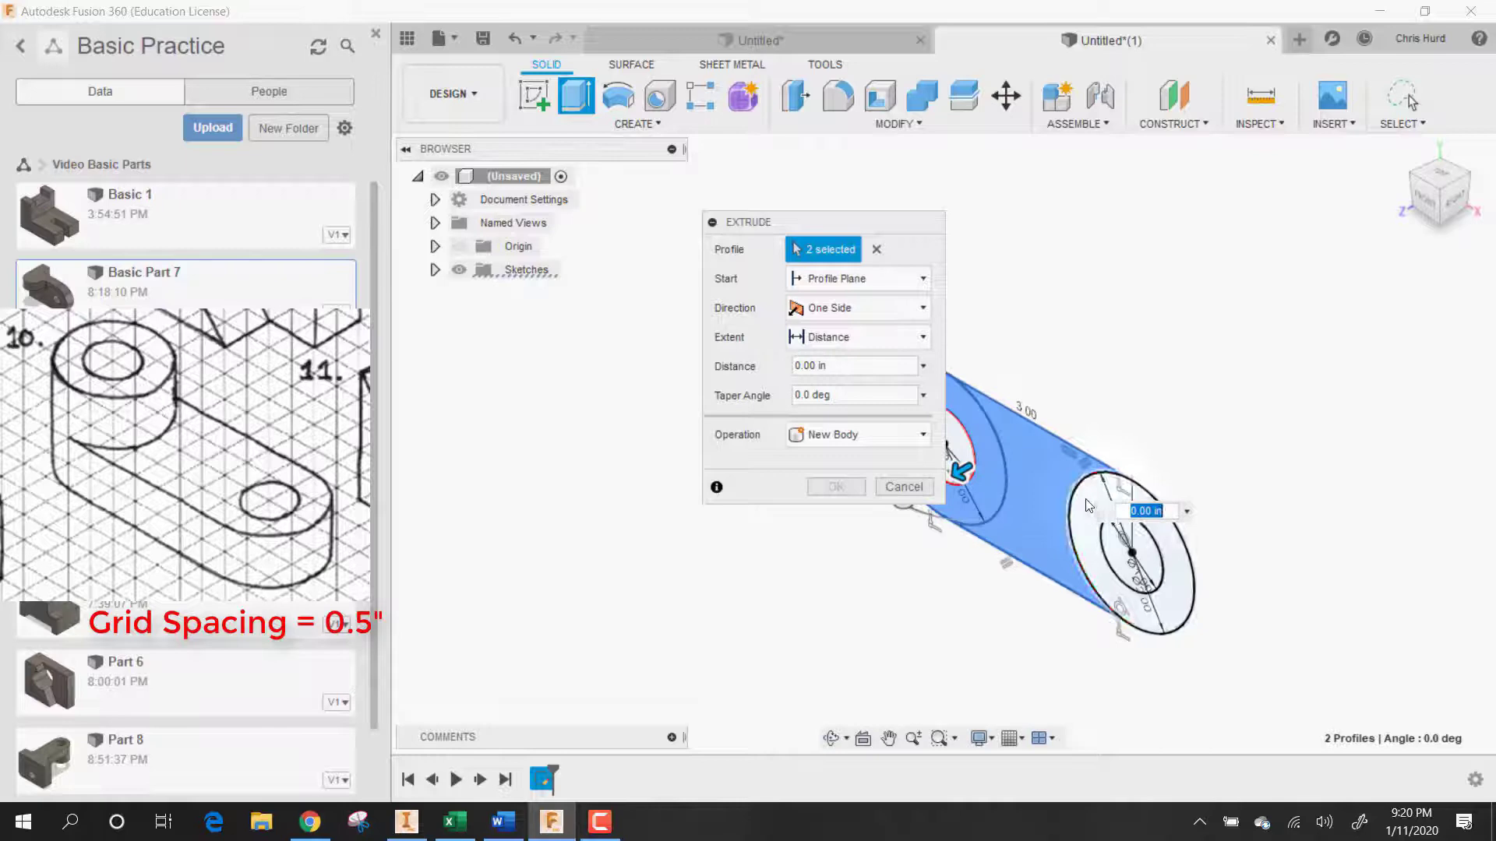
left_click(1132, 563)
type("2")
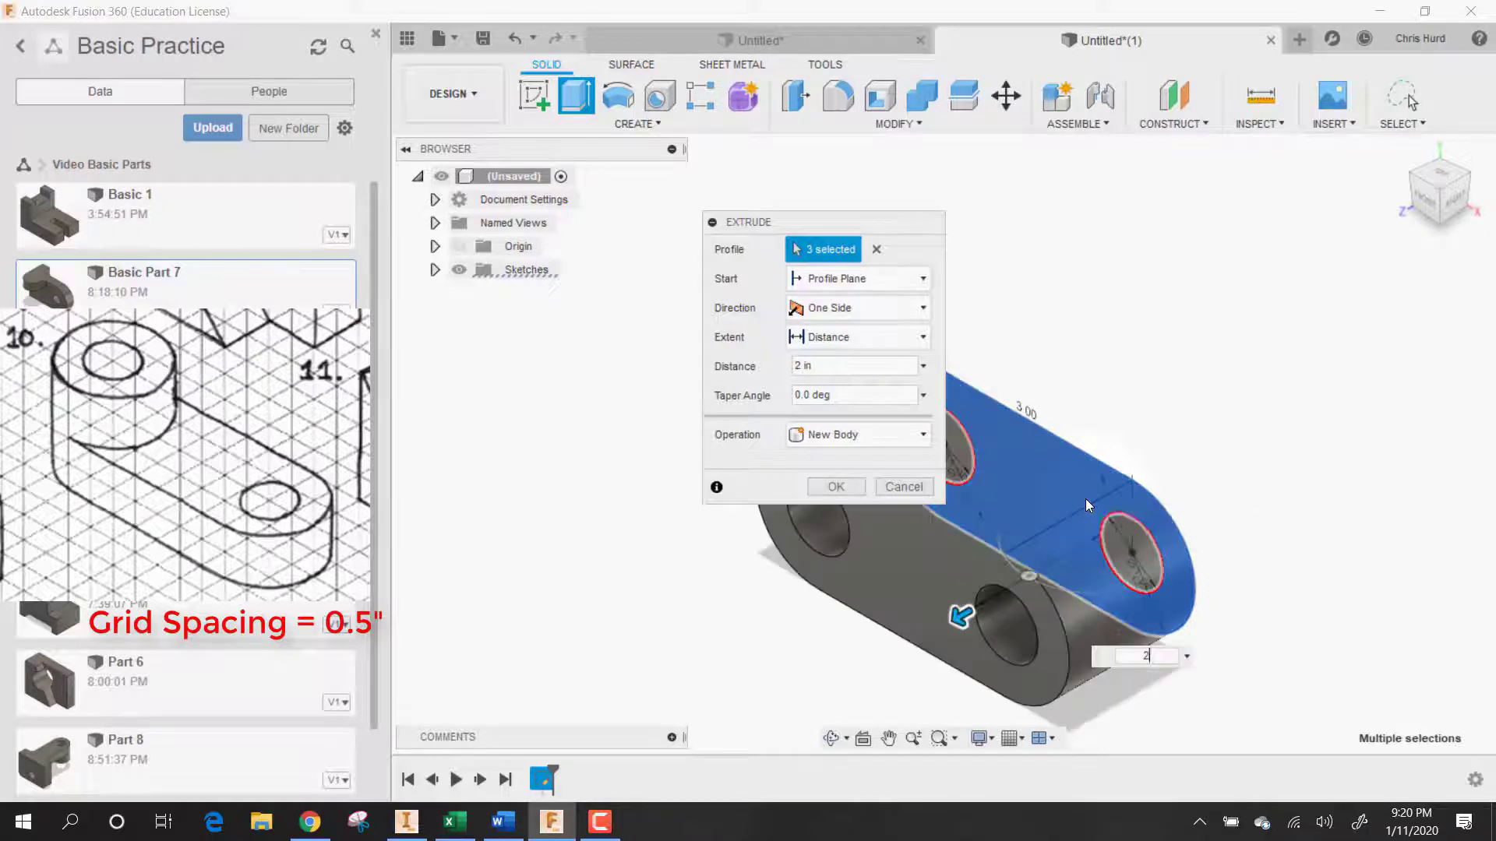
left_click(833, 486)
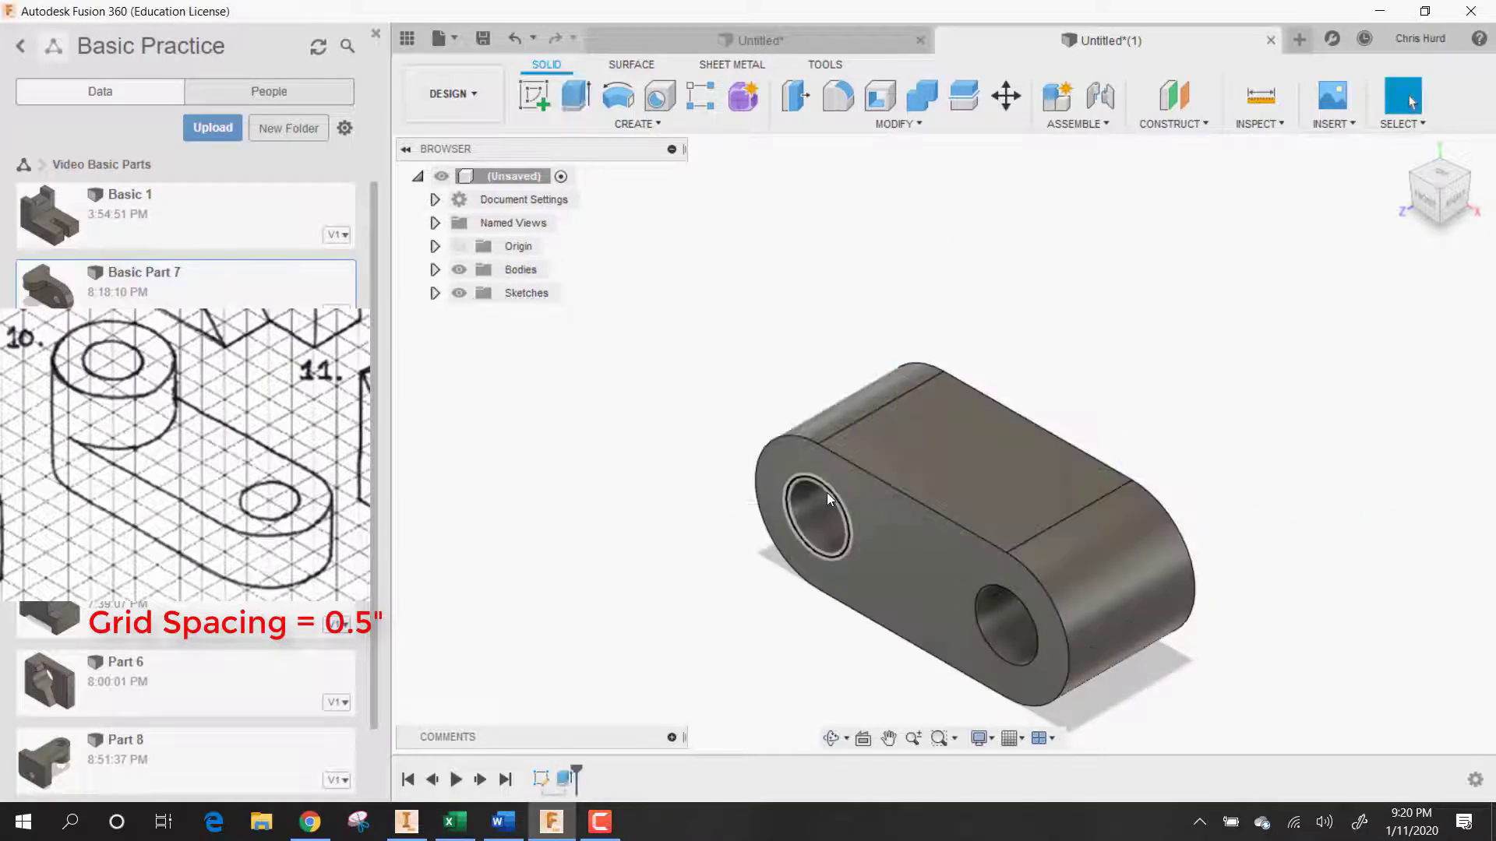
Sketch the boss circle around the left hole on the link's top face.
left_click(535, 97)
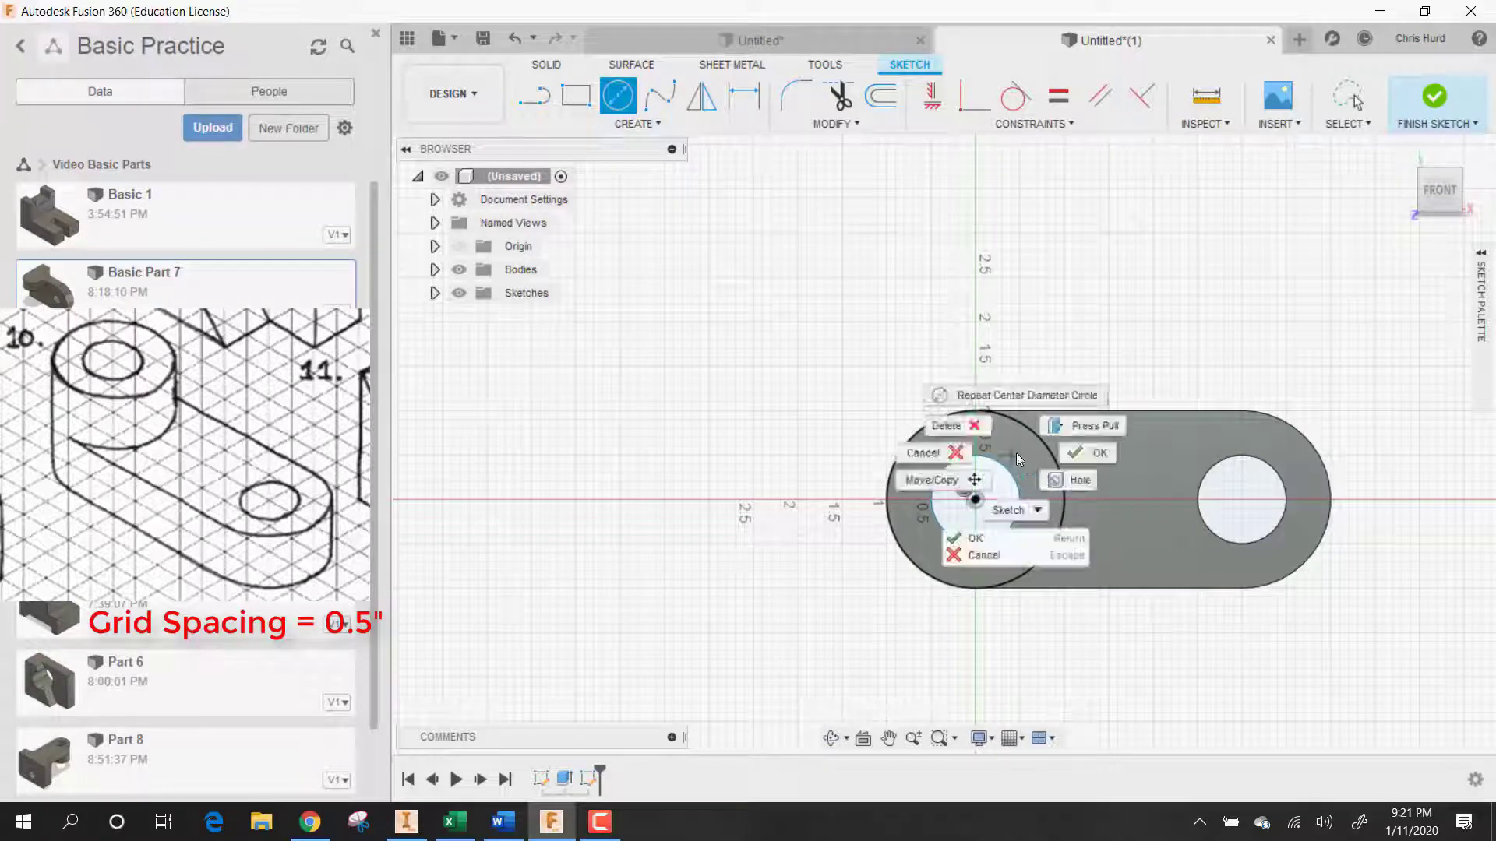
left_click(1094, 423)
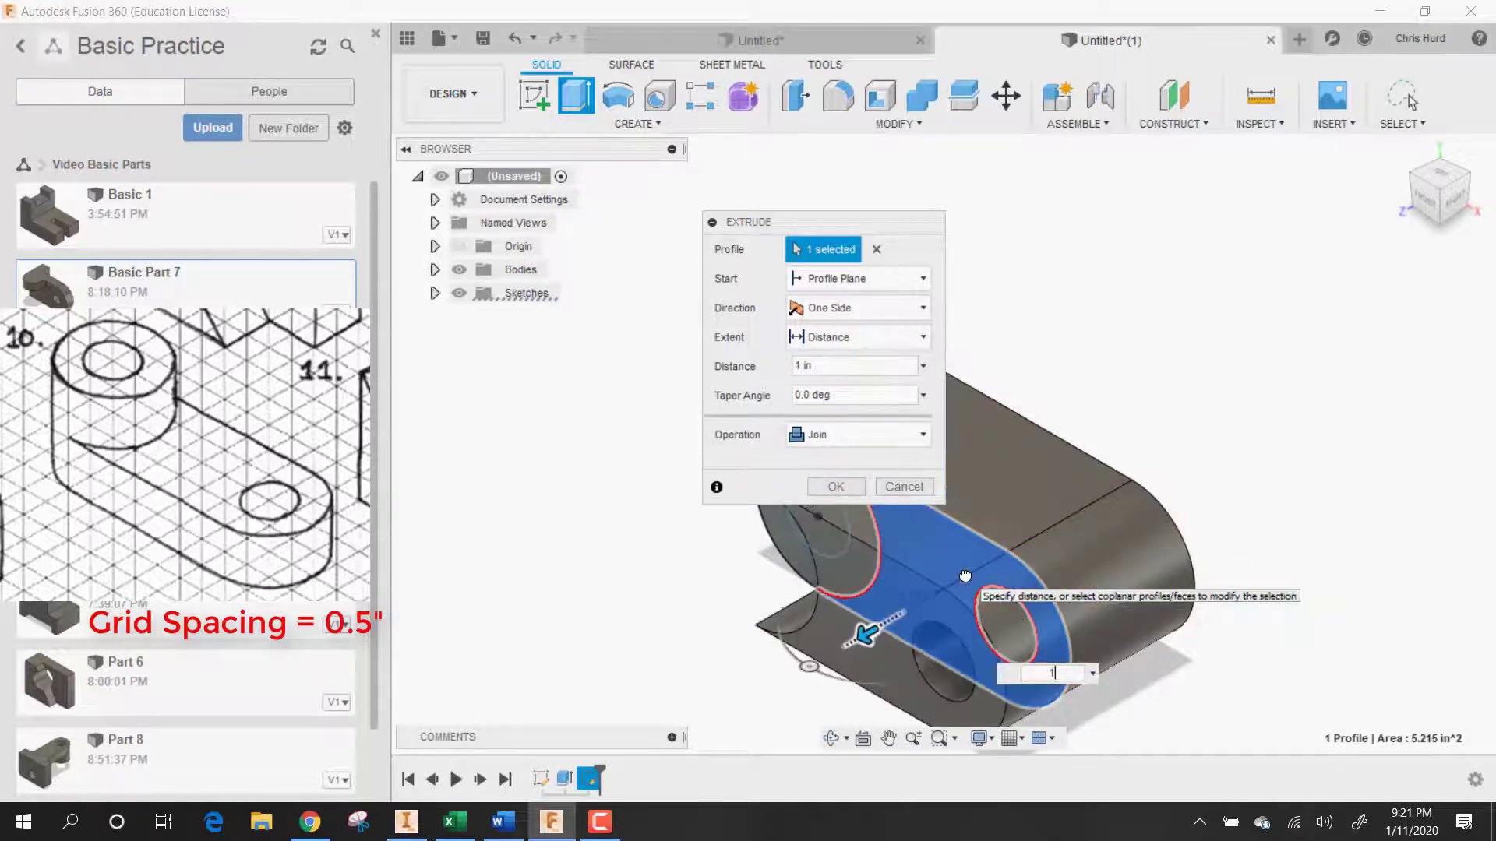
left_click(835, 486)
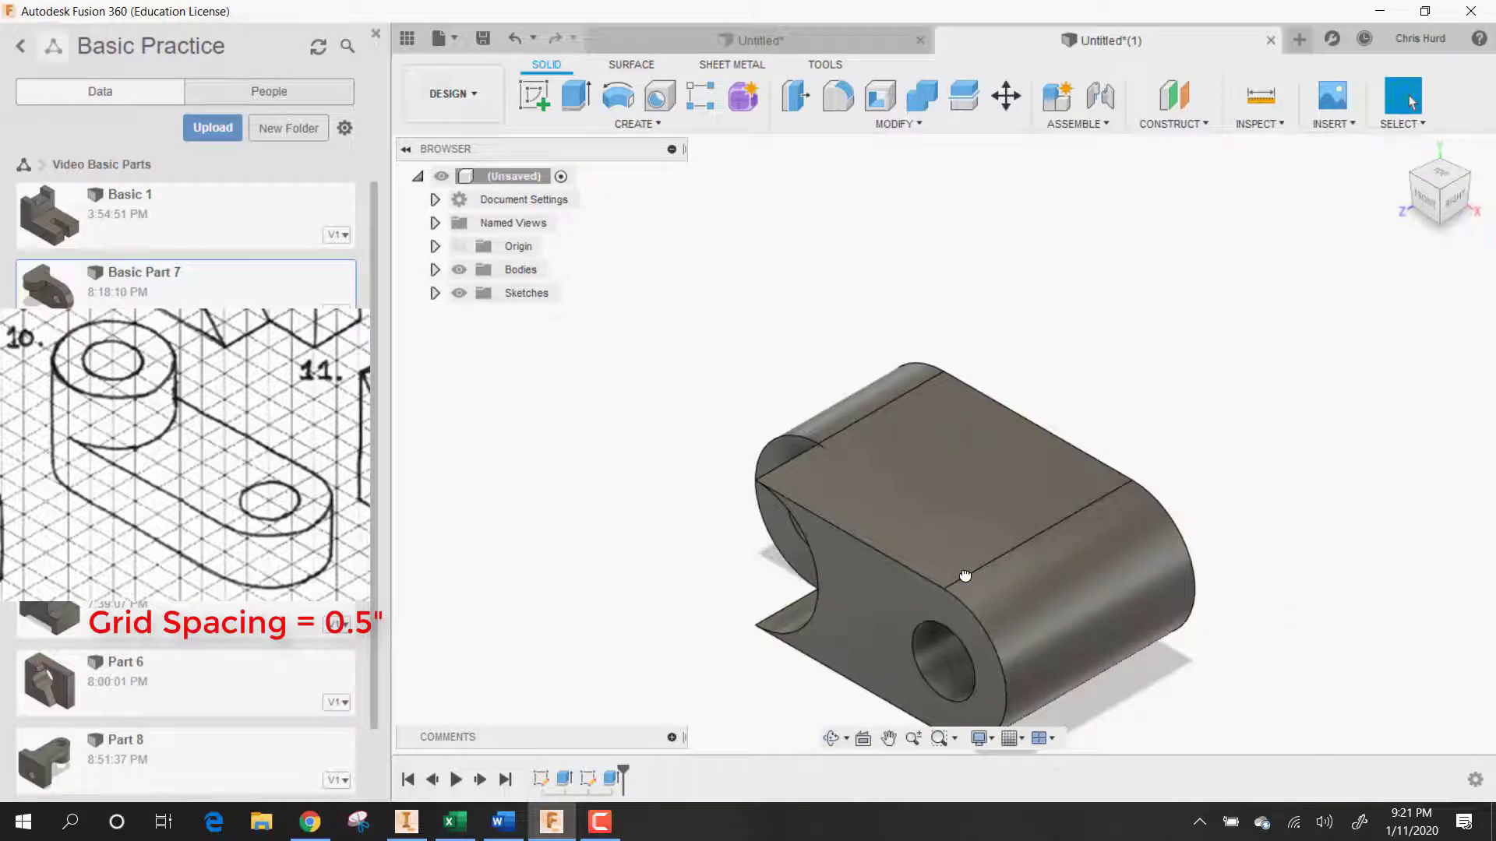
mouse_move(727, 467)
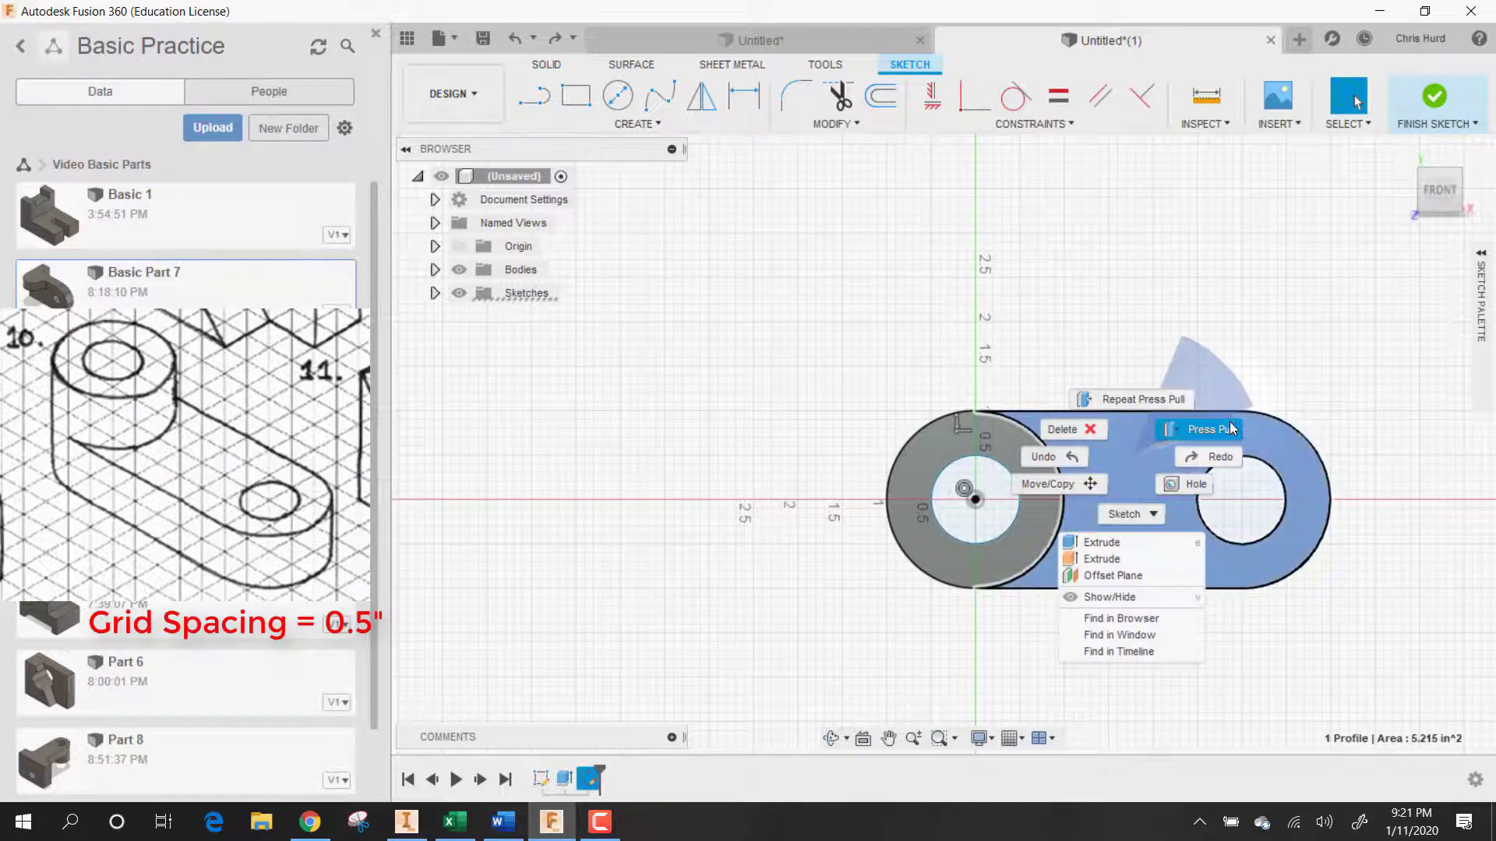
Press Pull the link profile with a -1 inch cut, leaving the raised boss.
left_click(1101, 542)
type("-1")
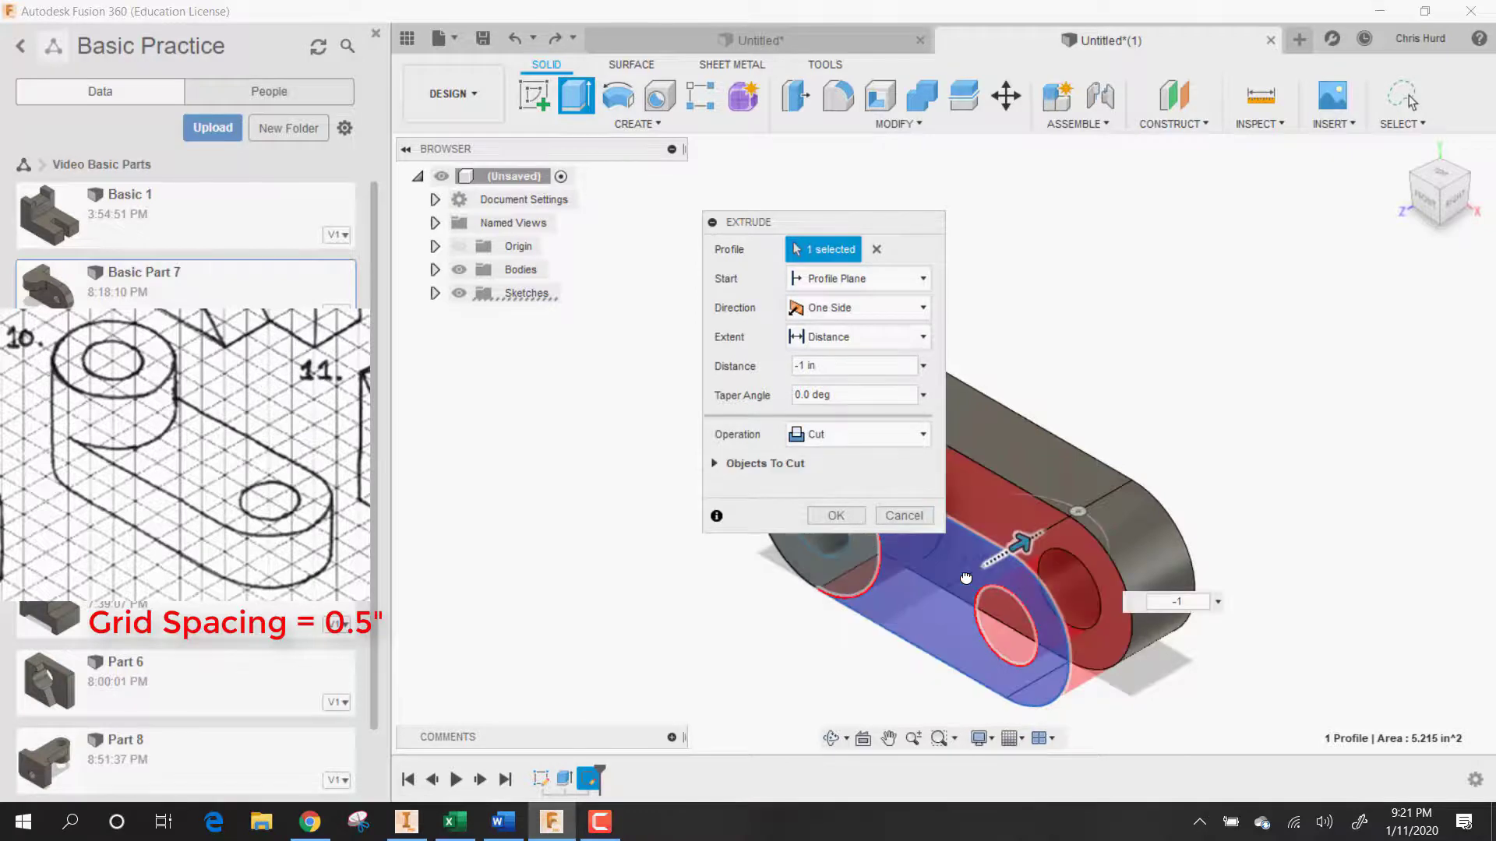
left_click(835, 516)
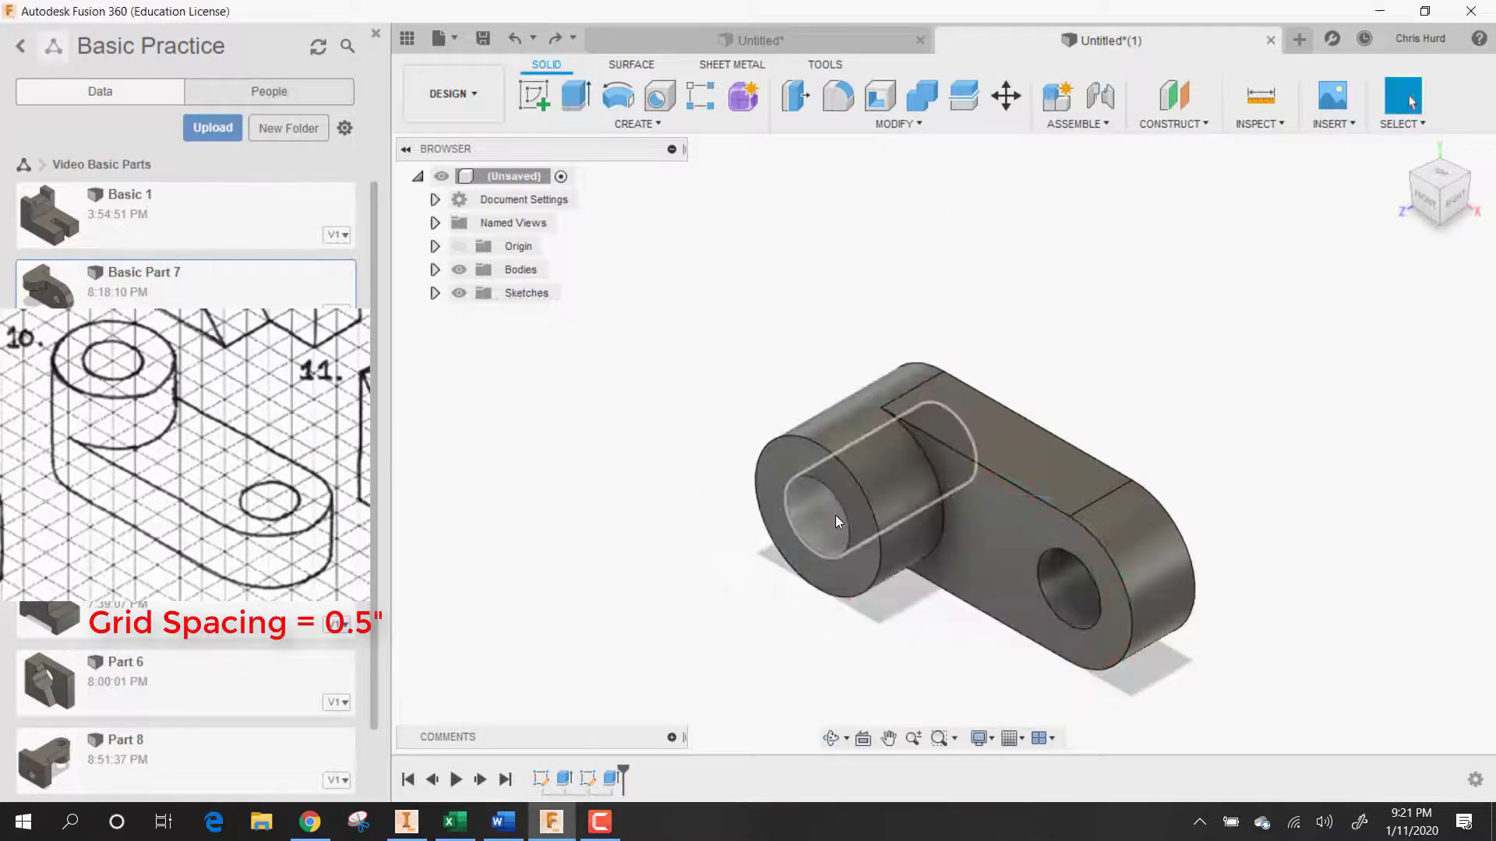